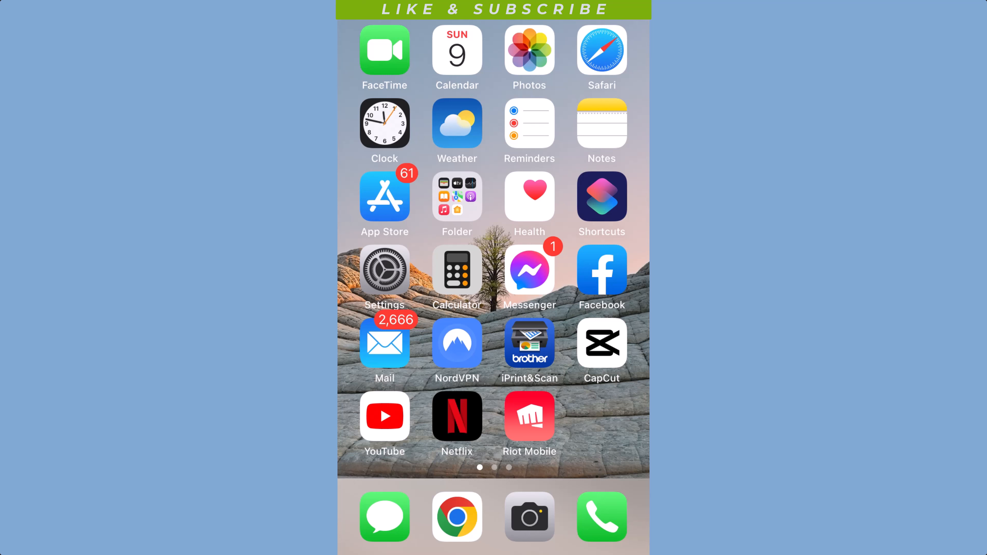
# Step: Reach the Mail Accounts page listing configured accounts and the Add Account option
pyautogui.click(172, 323)
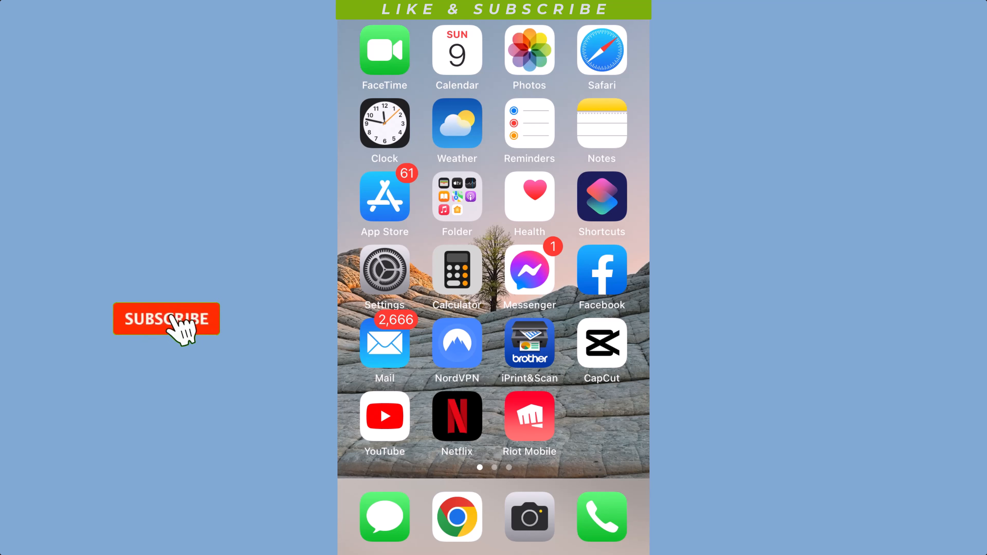
pyautogui.click(169, 321)
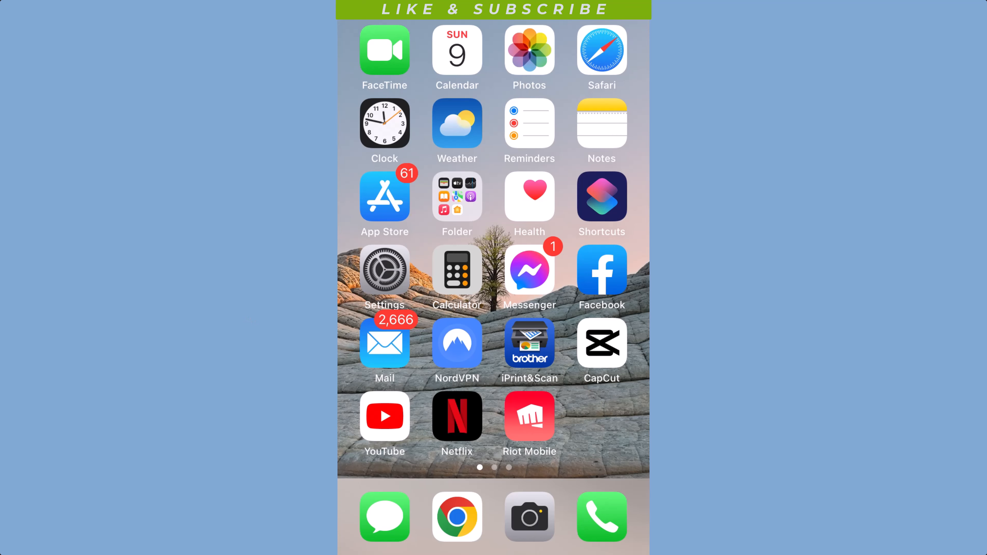
pyautogui.click(384, 273)
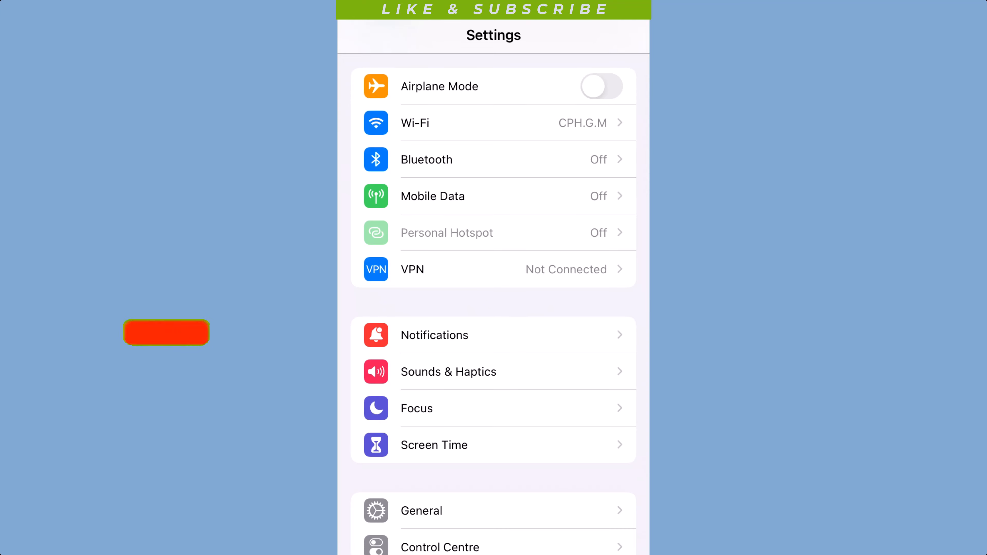
pyautogui.click(166, 334)
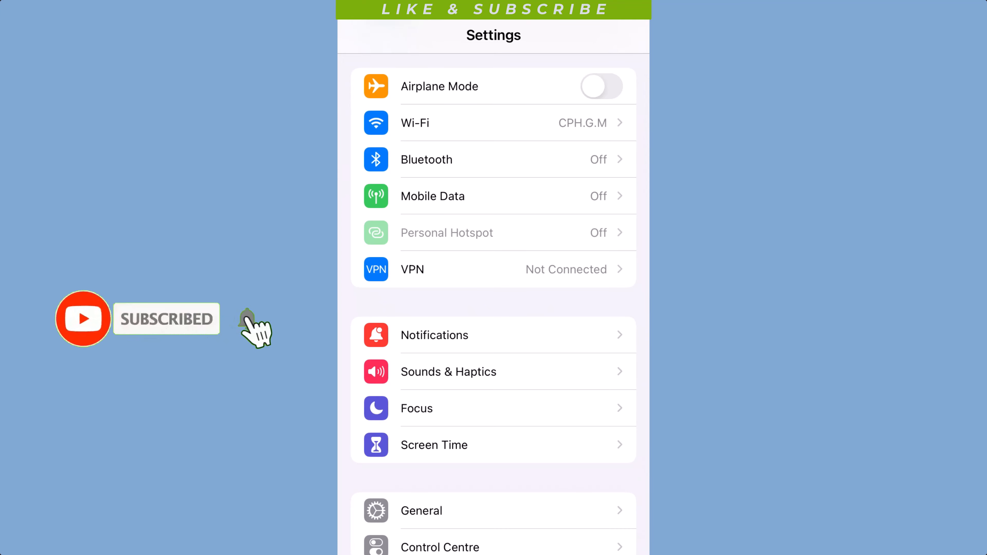
pyautogui.scroll(-3)
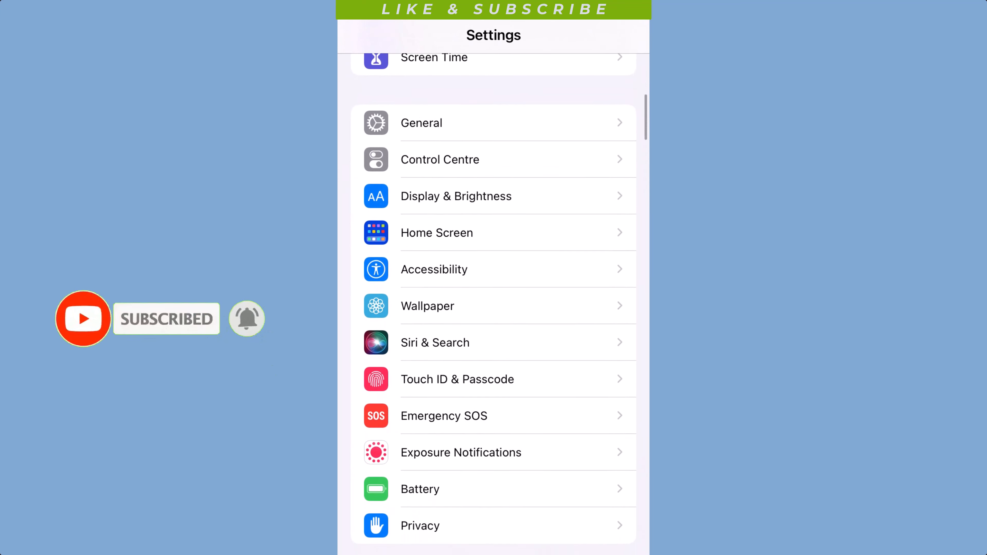
pyautogui.scroll(-3)
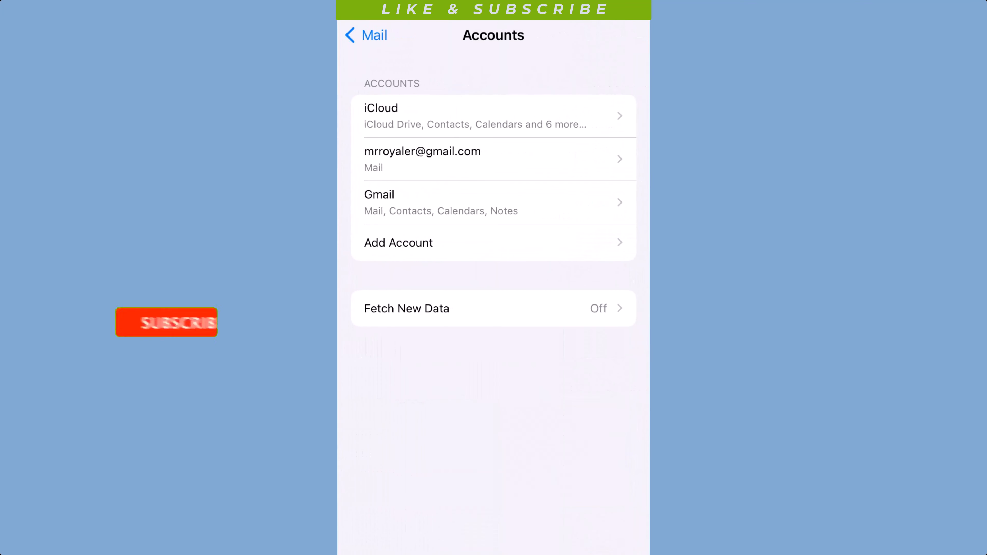
# Step: Choose Google as the provider for a new mail account
pyautogui.click(166, 324)
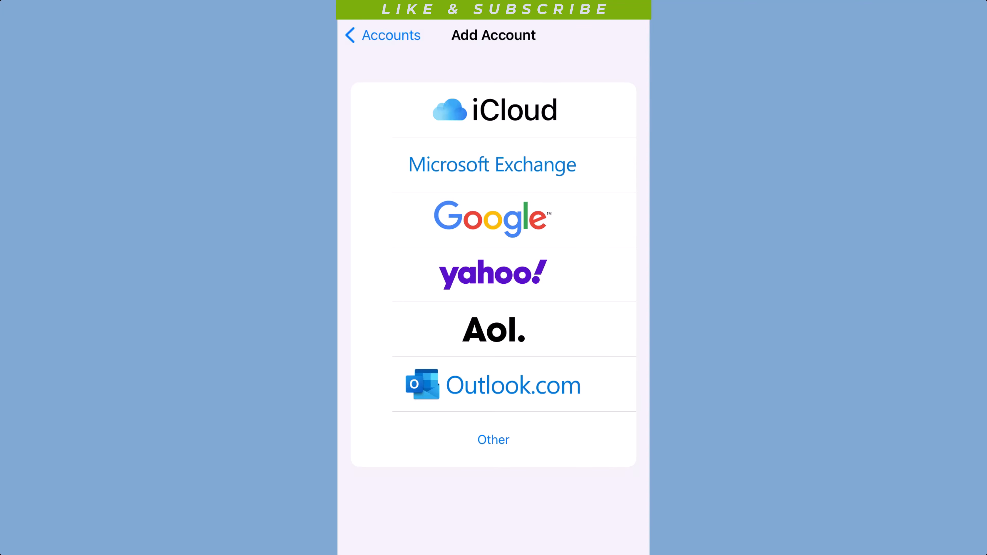
pyautogui.click(492, 218)
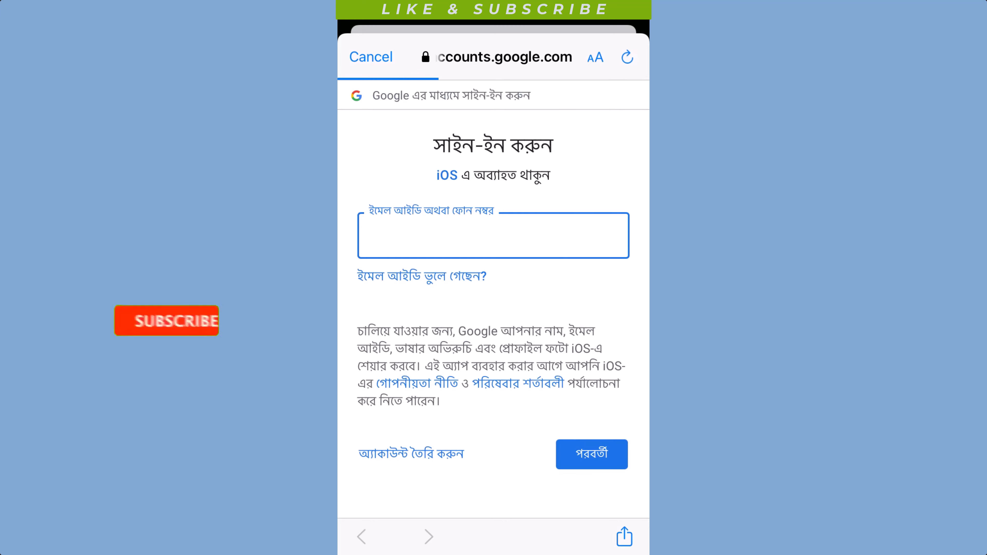
# Step: Sign in to Google with the 'nayeen' email address and its password
pyautogui.click(492, 237)
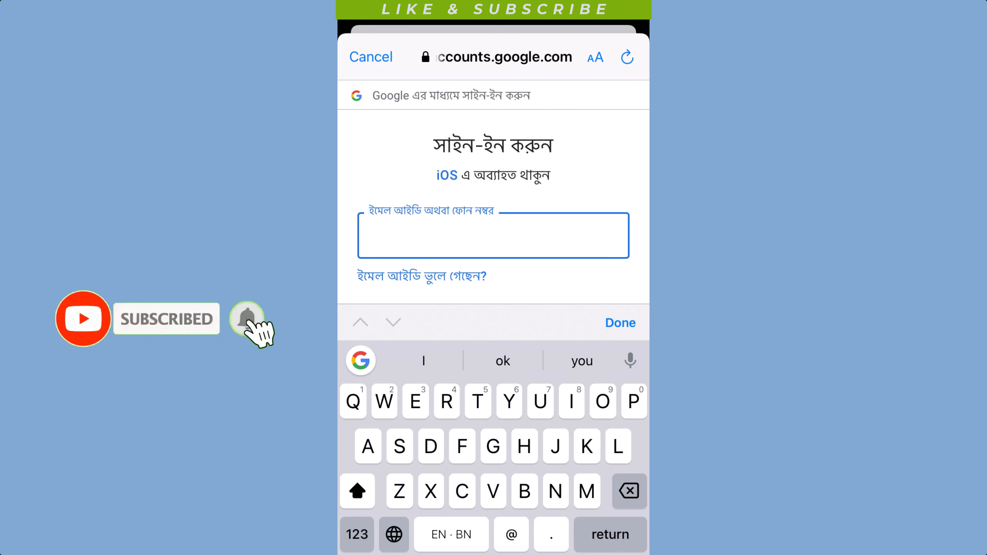
pyautogui.write('nayeen')
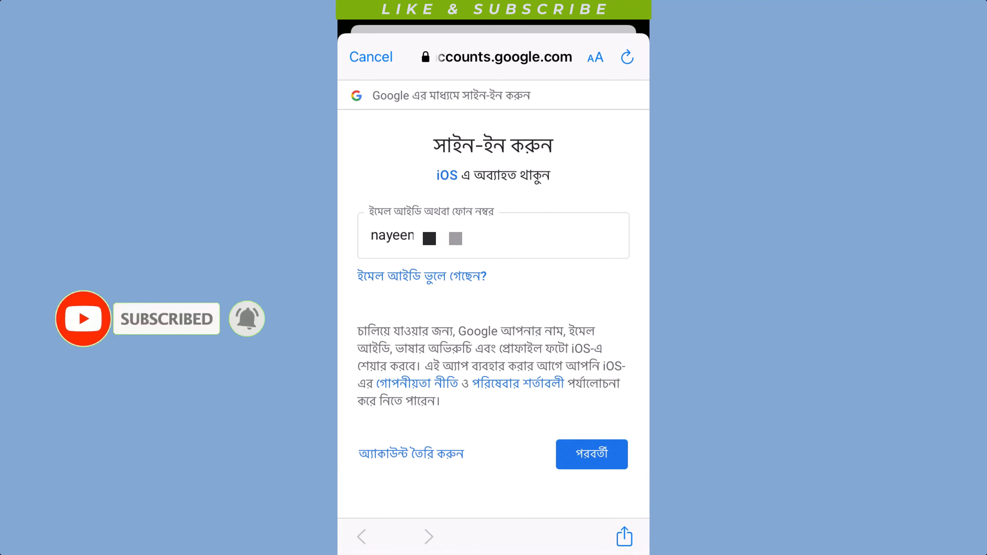
pyautogui.click(592, 455)
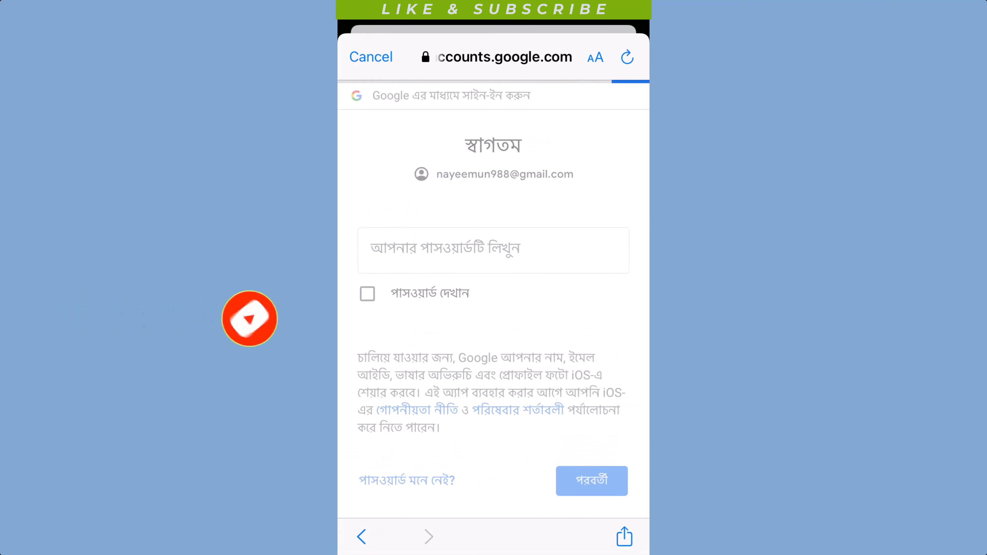
pyautogui.click(493, 255)
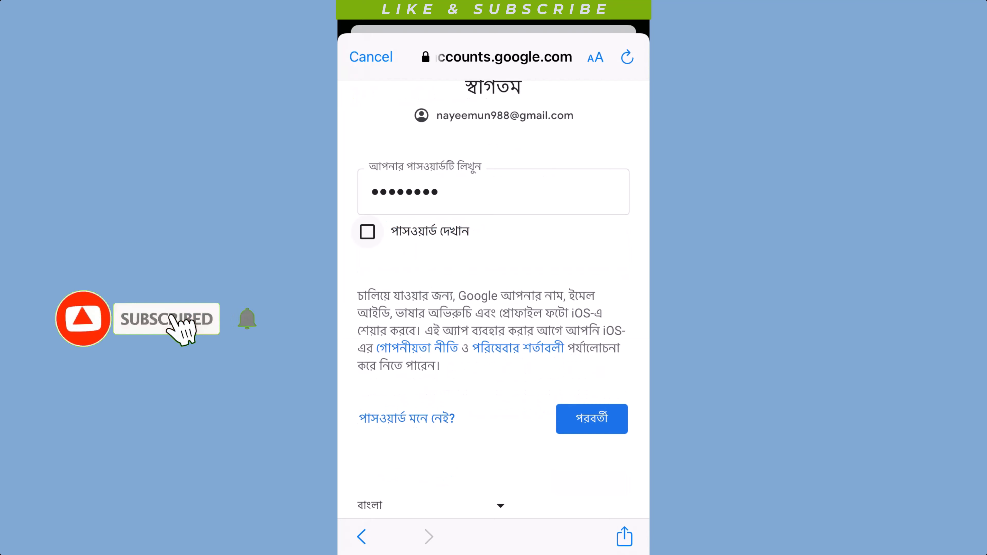
pyautogui.click(591, 418)
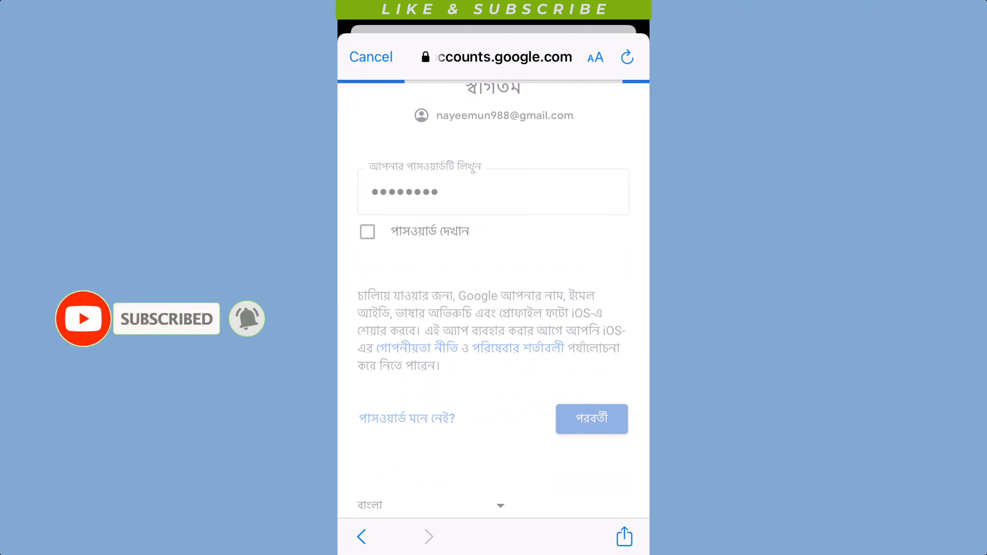
pyautogui.click(592, 418)
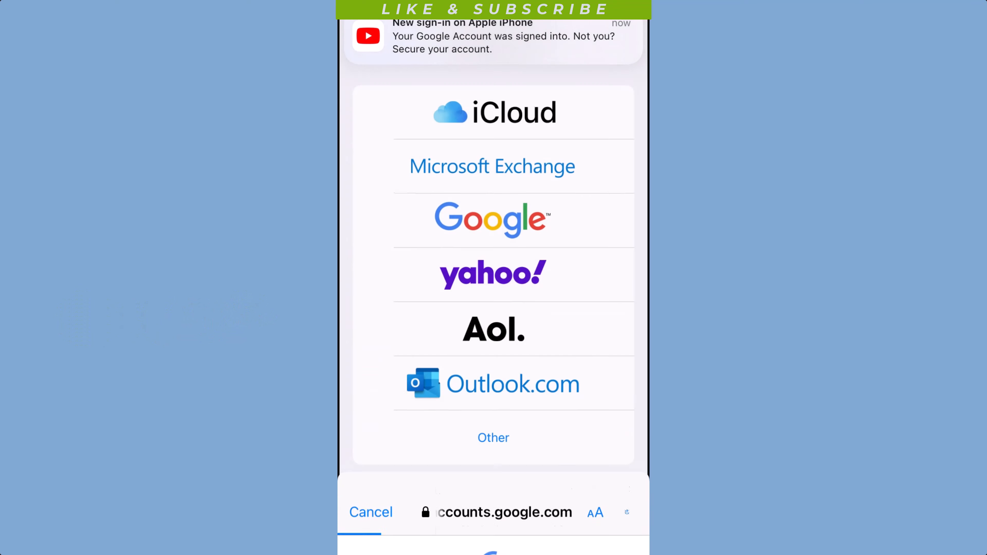
pyautogui.click(493, 219)
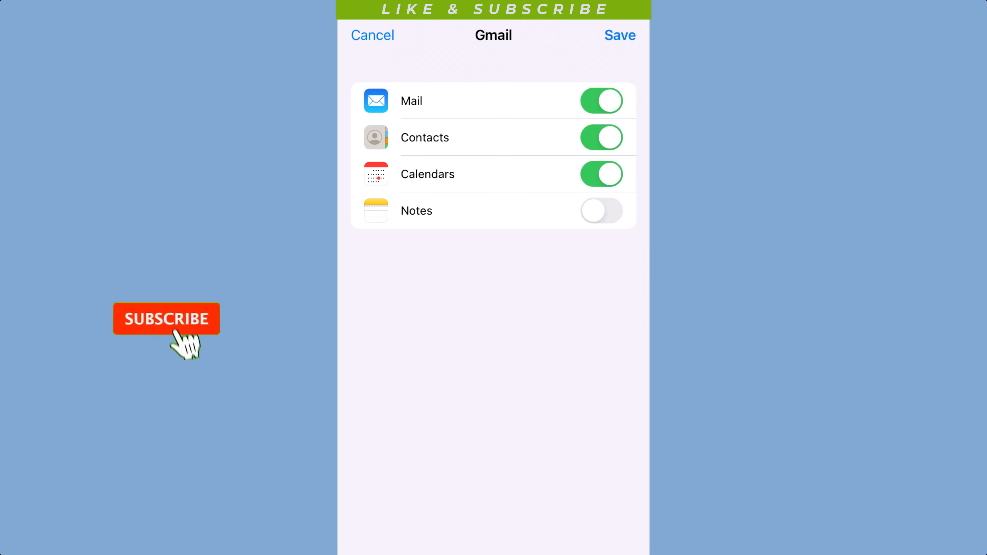
# Step: Turn off Contacts sync, leaving only Mail on, and save the Gmail account
pyautogui.click(166, 320)
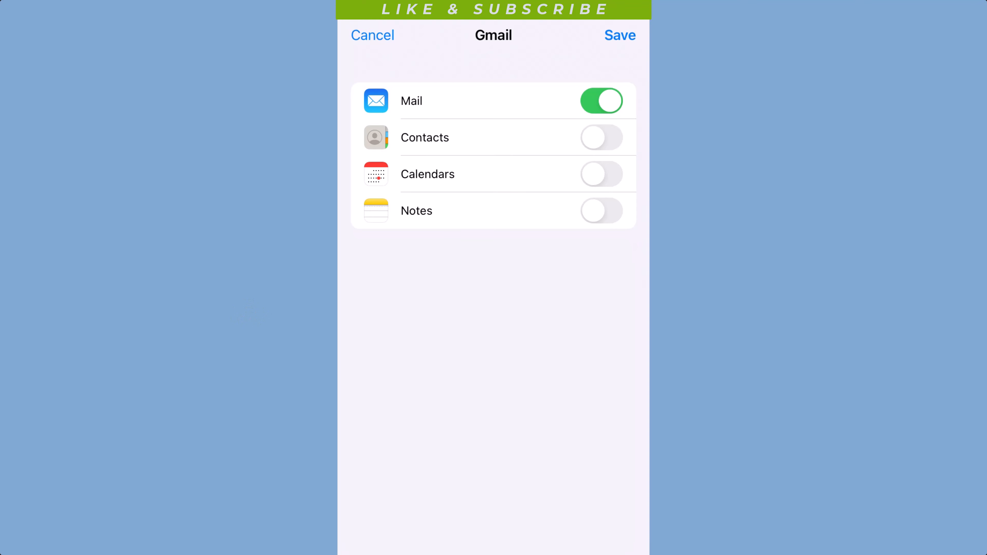
pyautogui.click(619, 35)
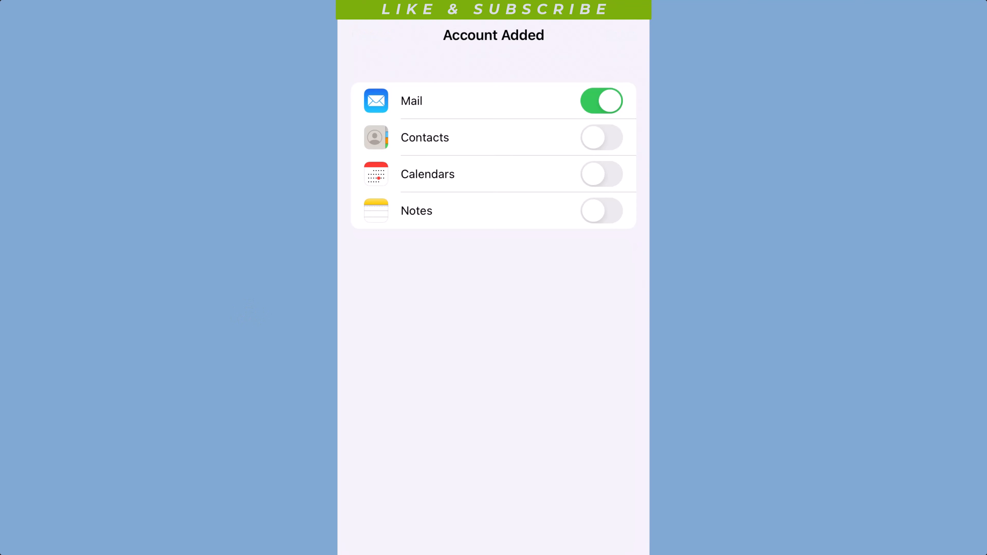